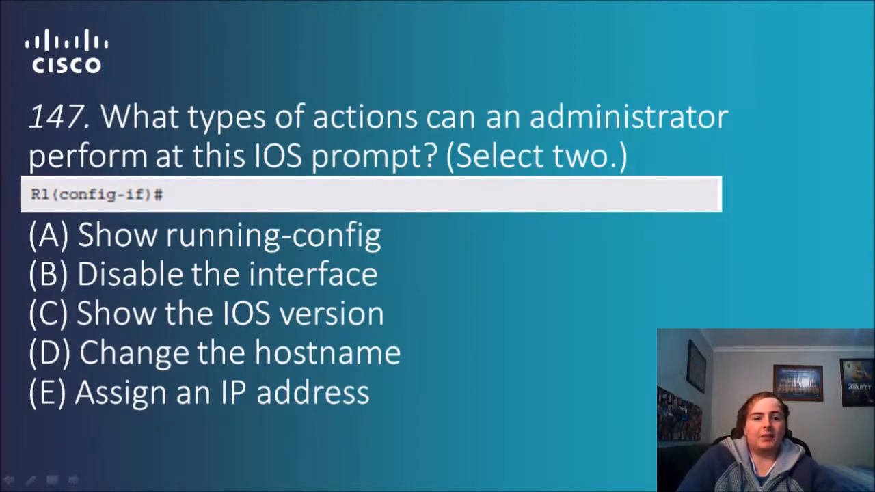
mouse_move(400, 322)
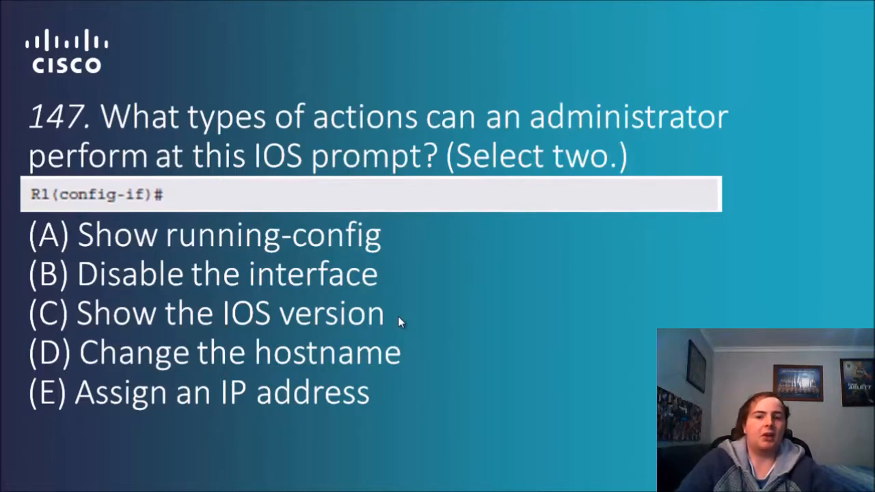